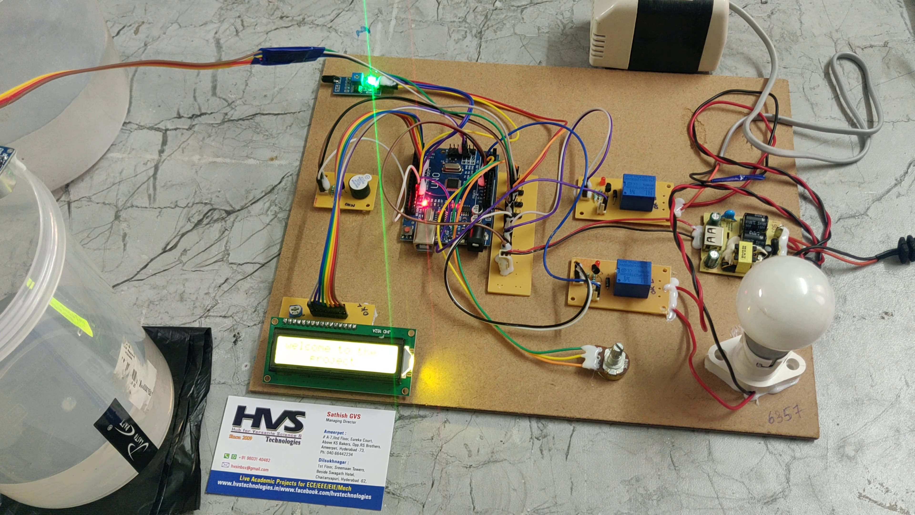
pyautogui.click(613, 359)
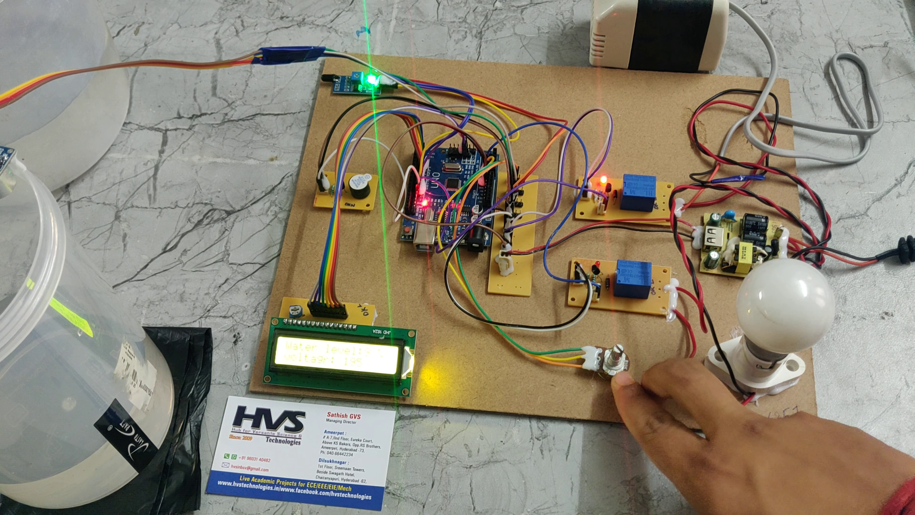